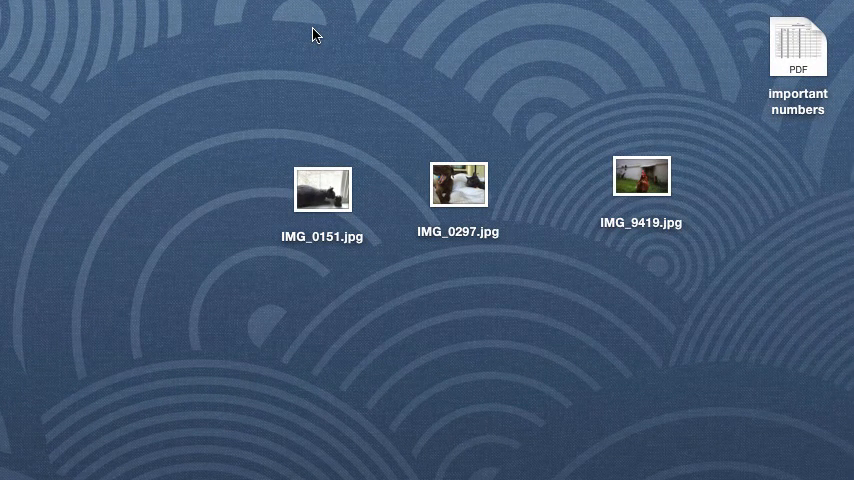
pyautogui.moveTo(424, 144)
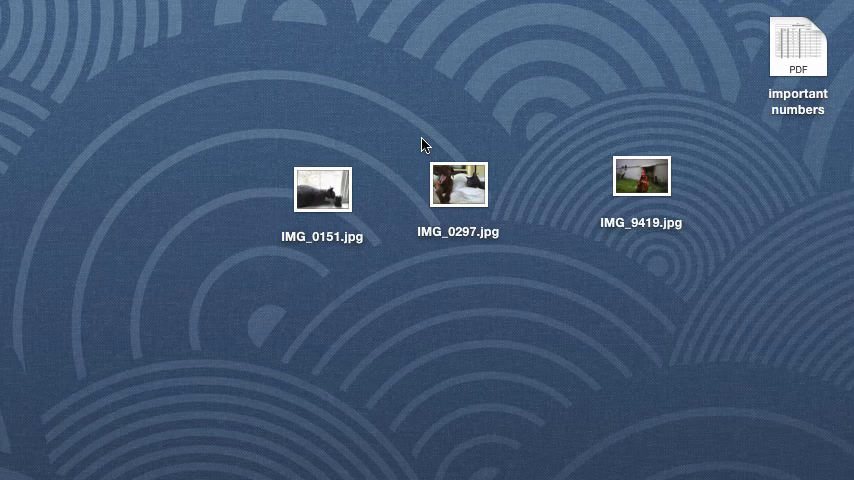
pyautogui.moveTo(468, 198)
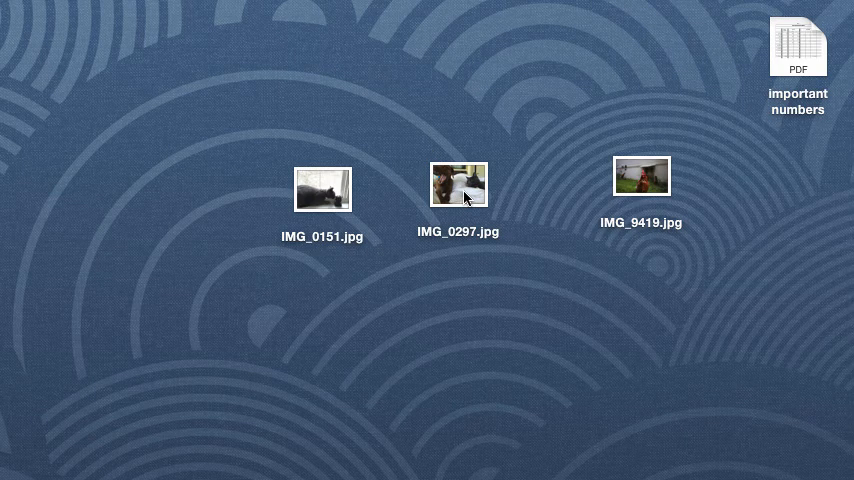
# Open a Finder window on All My Files from the Dock
pyautogui.click(458, 184)
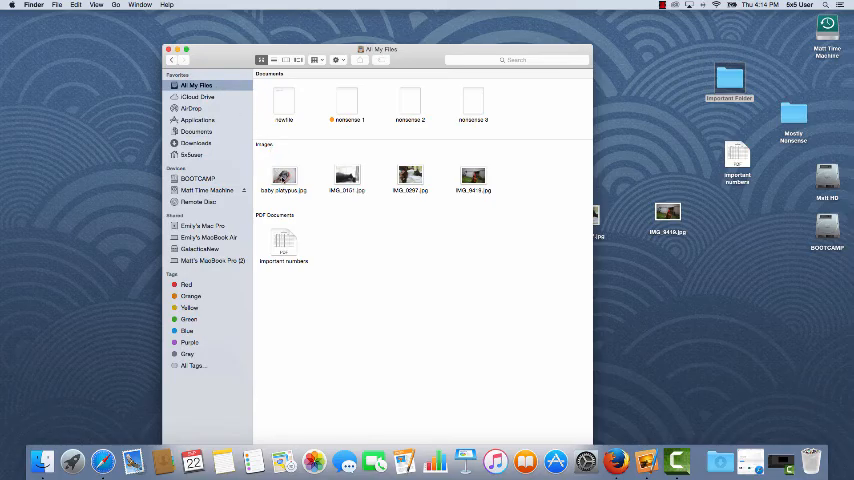
# Close the All My Files window, leaving only the desktop
pyautogui.click(284, 176)
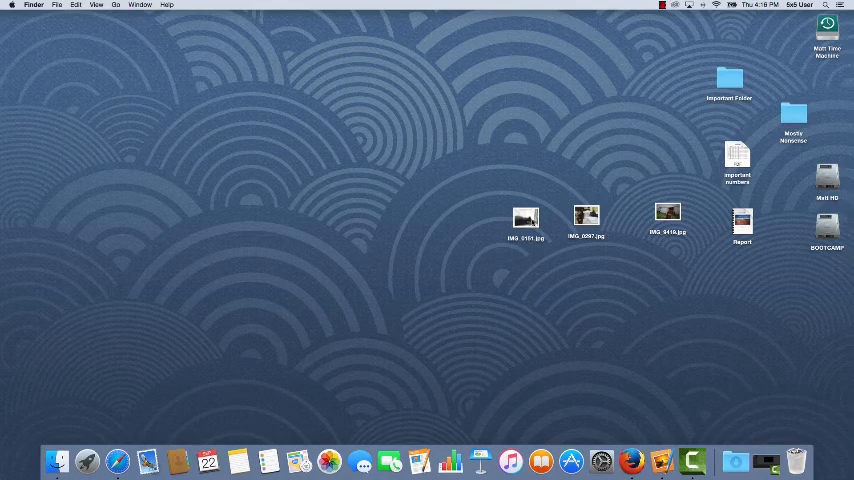
pyautogui.moveTo(532, 222)
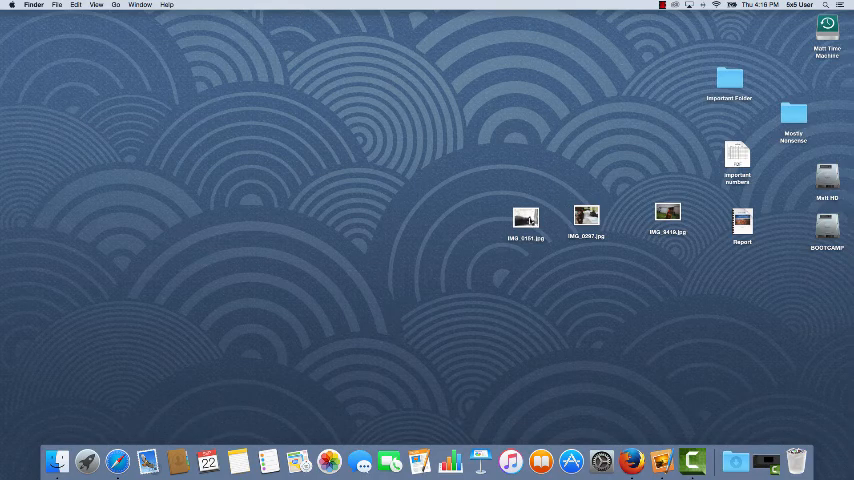
pyautogui.doubleClick(524, 218)
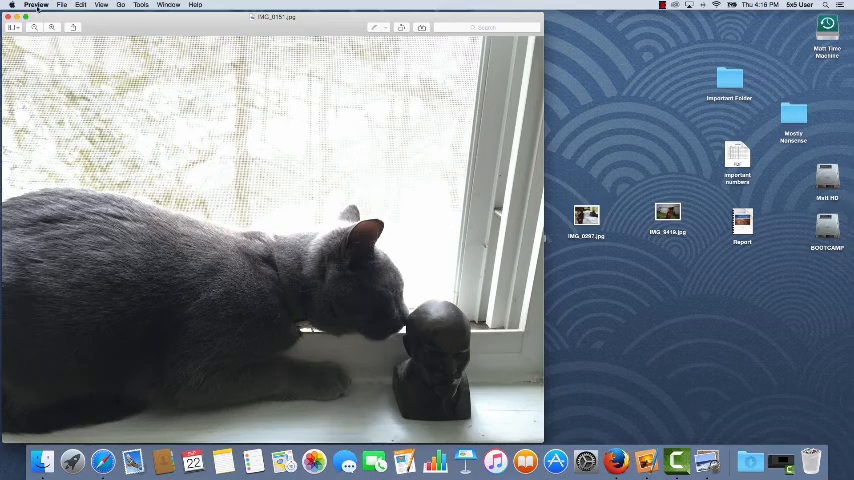
pyautogui.click(12, 18)
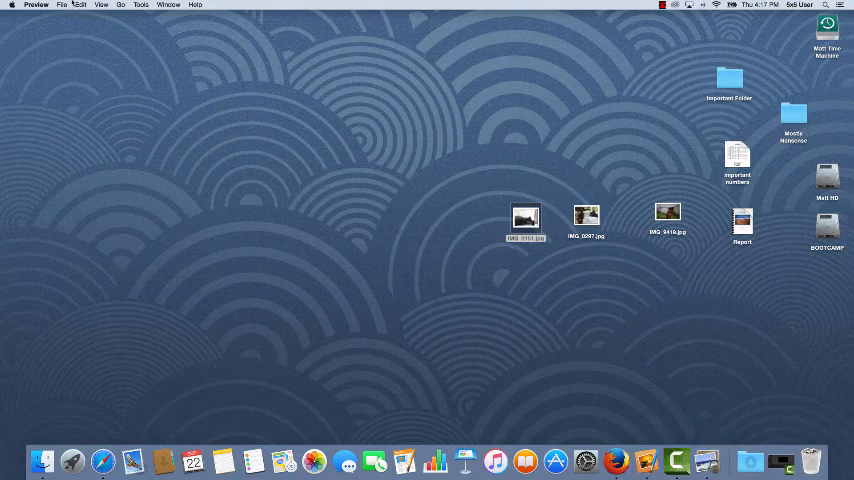
pyautogui.click(62, 4)
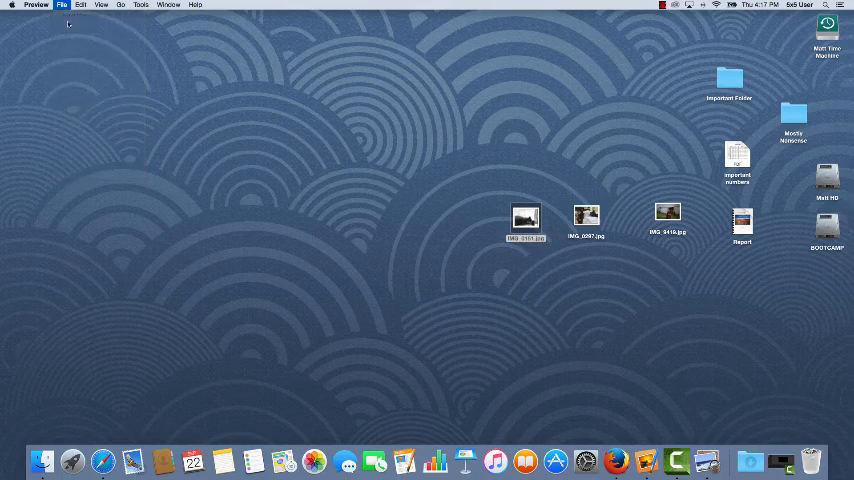
pyautogui.click(62, 4)
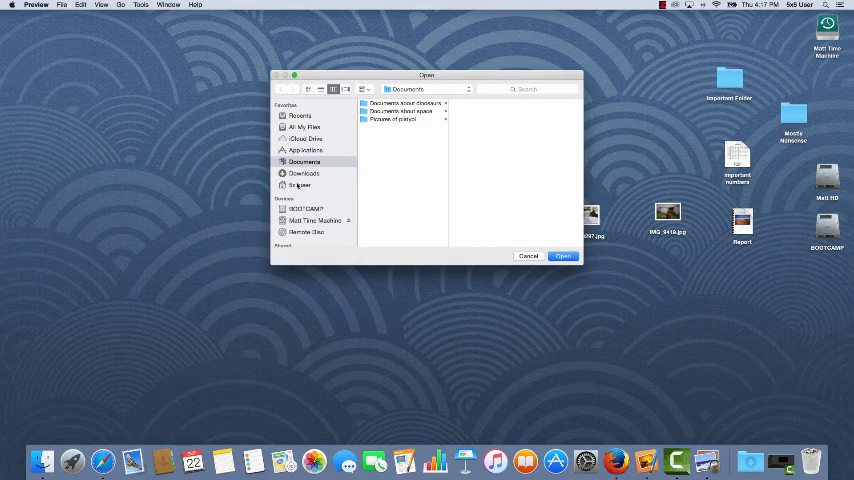
pyautogui.click(528, 256)
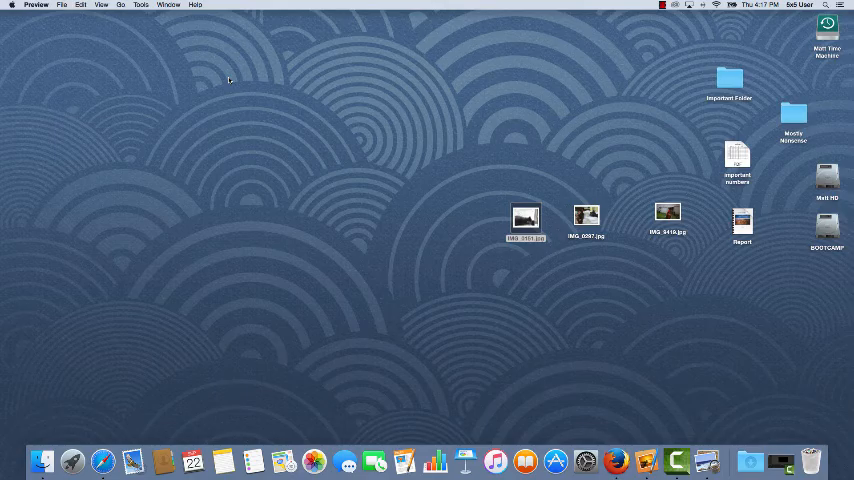
pyautogui.click(58, 460)
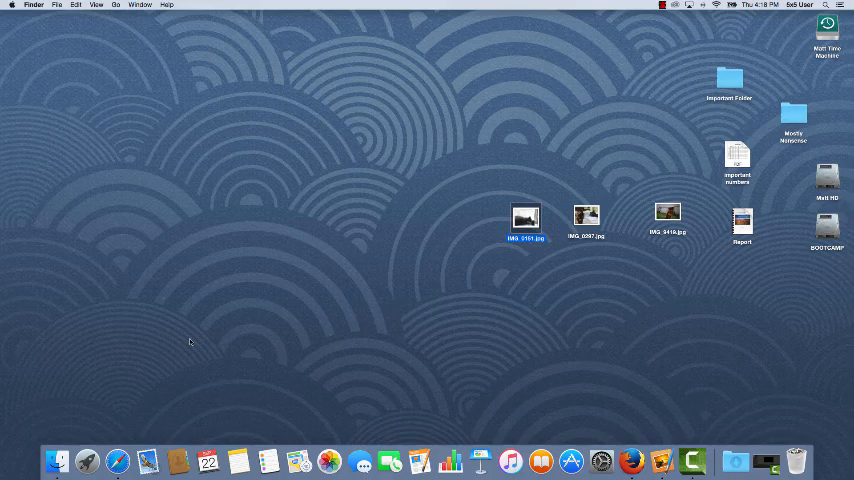
pyautogui.moveTo(196, 460)
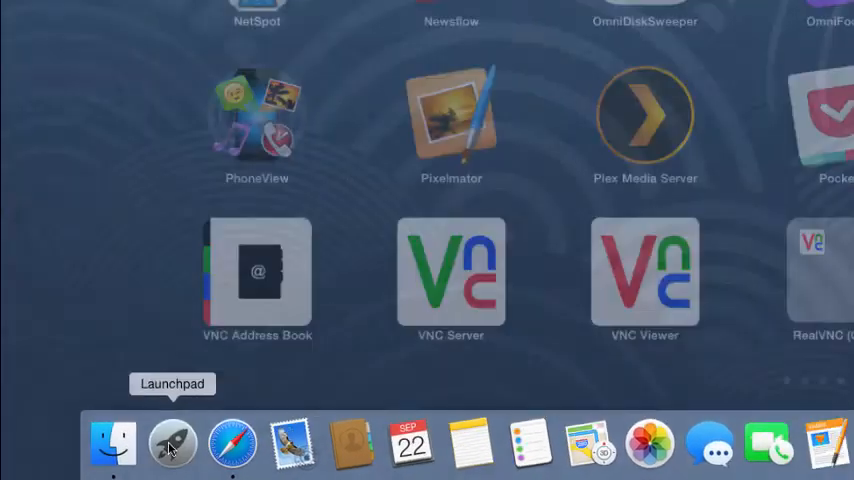
# Show the Launchpad grid of all installed apps from the Dock
pyautogui.click(172, 442)
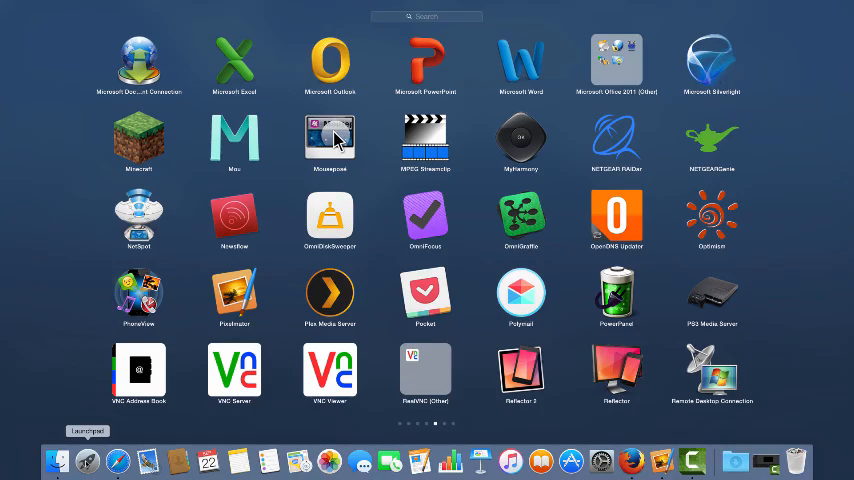
pyautogui.moveTo(190, 412)
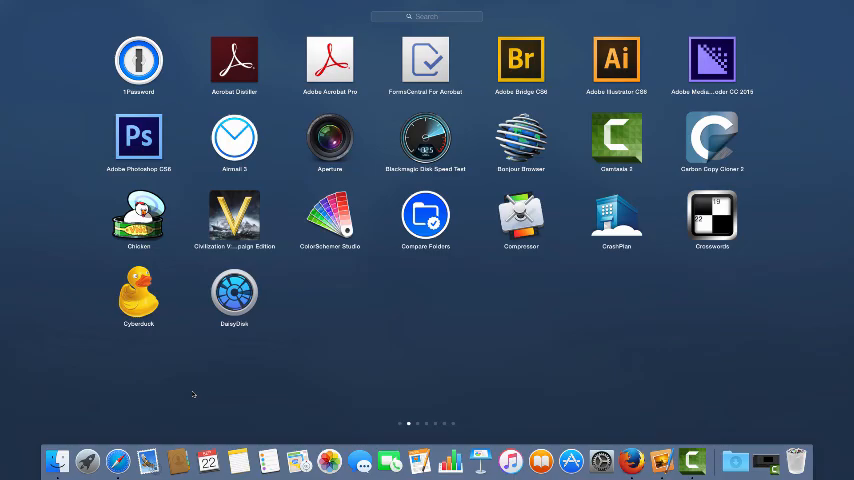
pyautogui.moveTo(194, 390)
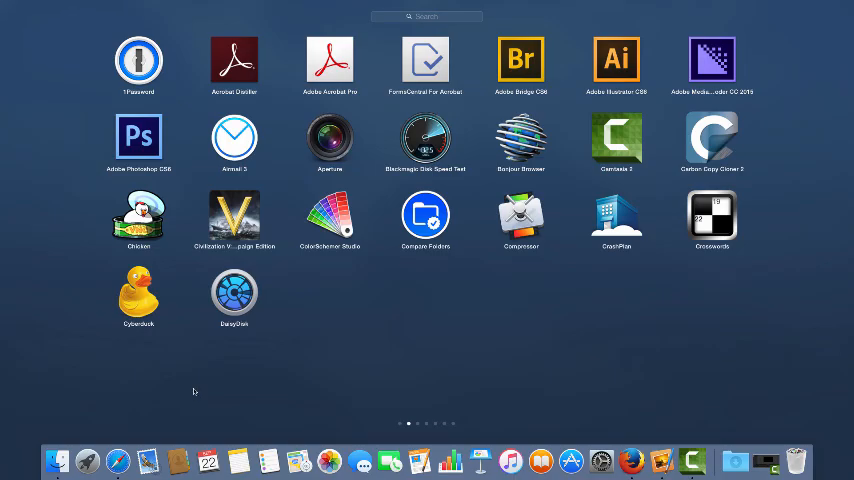
pyautogui.moveTo(196, 392)
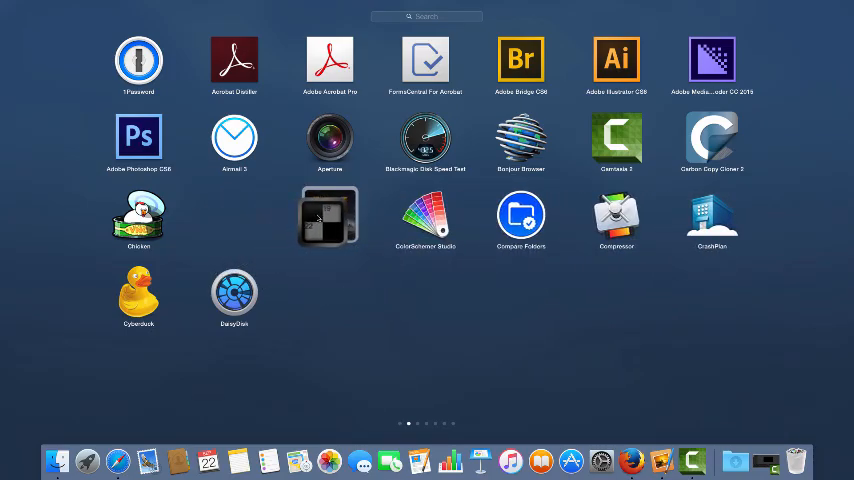
# Drop Cyberduck into its new spot, then search Launchpad for 'word'
pyautogui.click(328, 218)
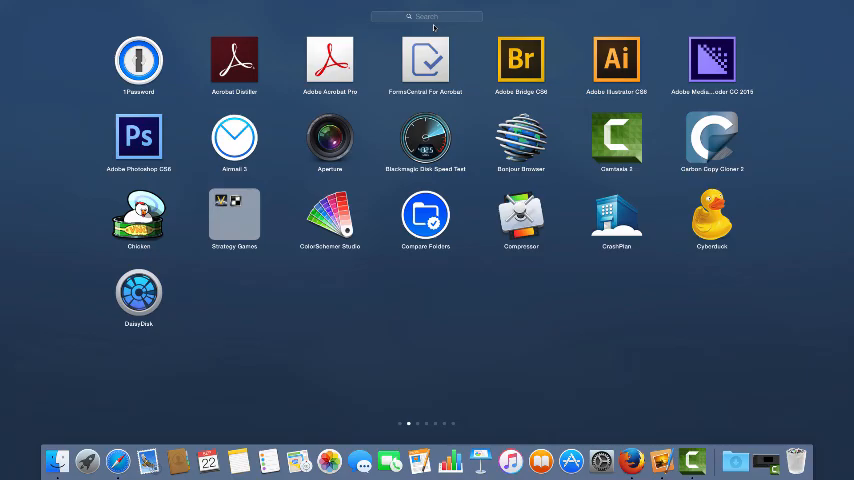
pyautogui.click(428, 16)
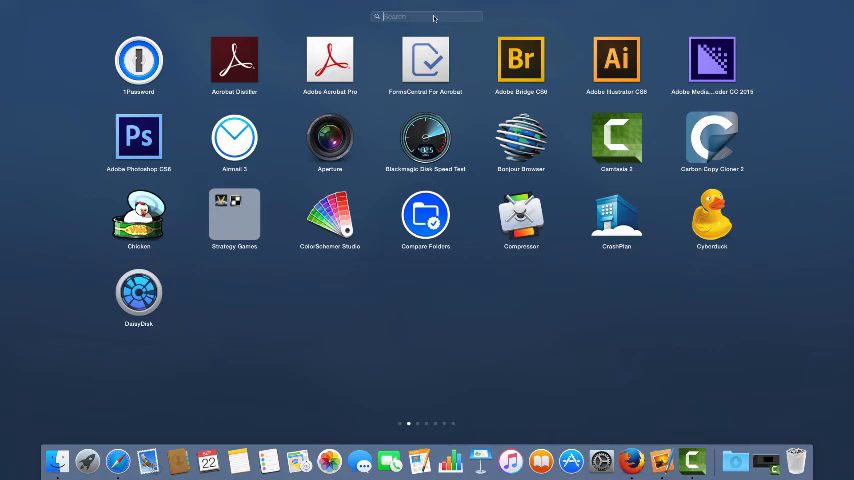
pyautogui.write('word')
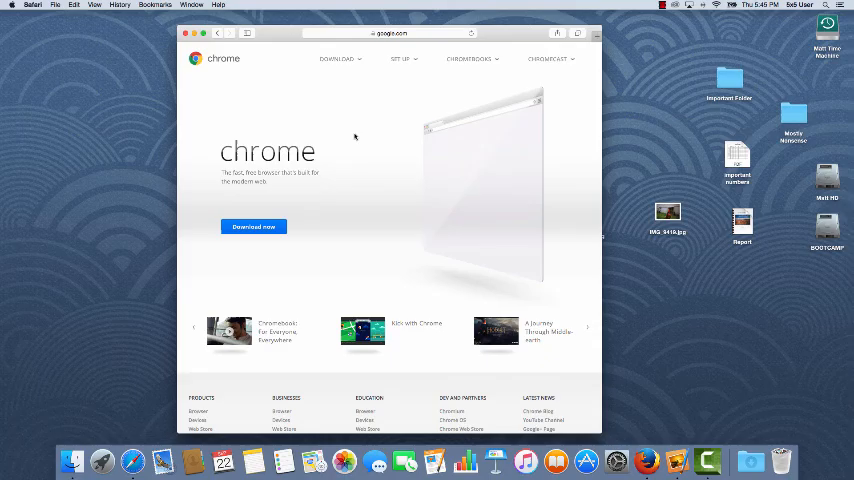
# Download Chrome from google.com/chrome and open the googlechrome.dmg installer
pyautogui.click(252, 226)
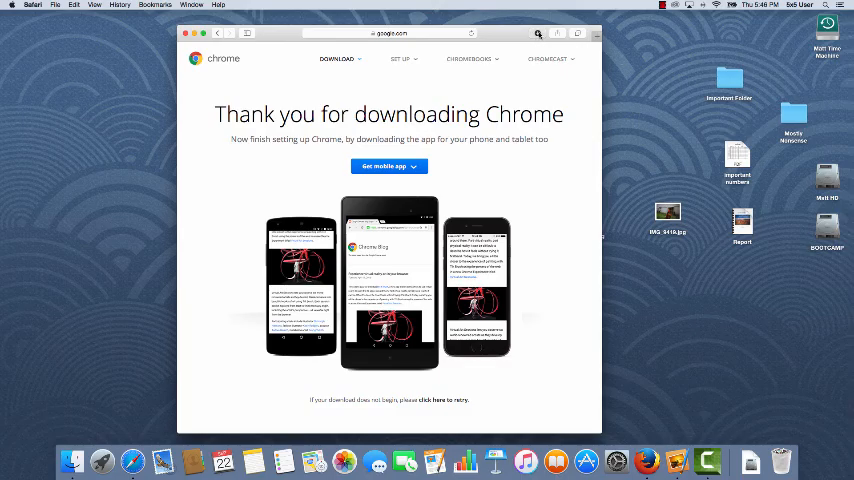
pyautogui.click(538, 32)
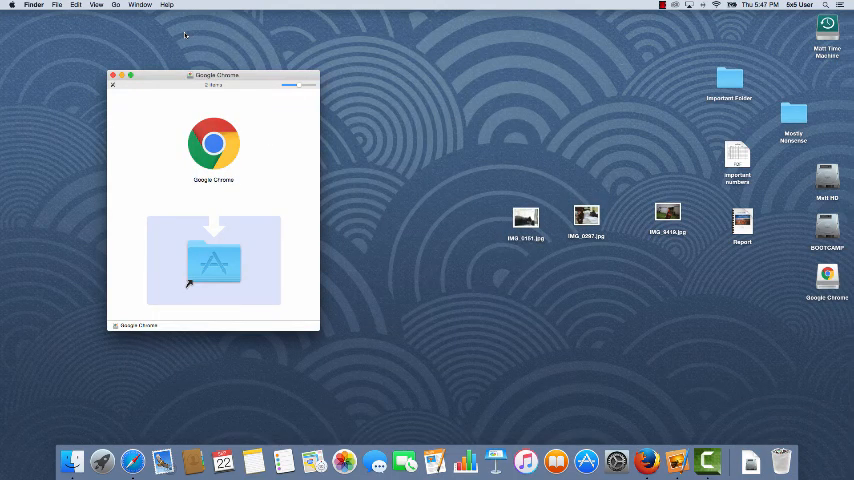
# Drag Google Chrome onto the Applications folder in the disk image window
pyautogui.click(212, 144)
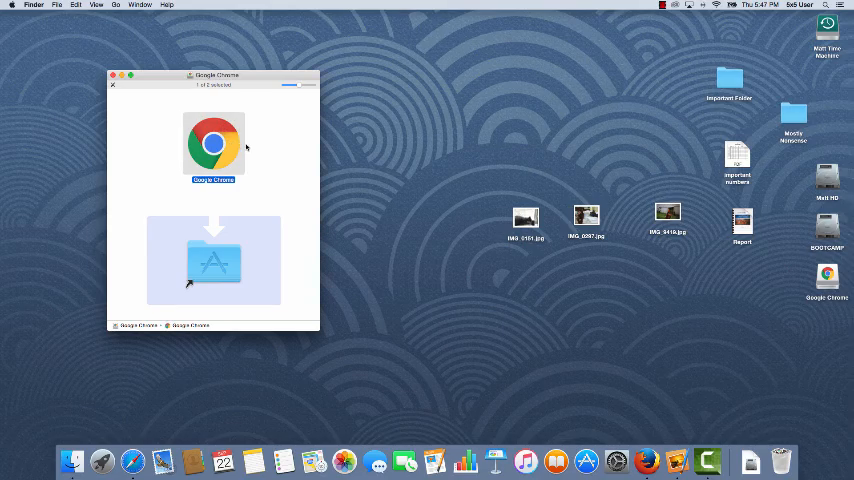
pyautogui.moveTo(252, 148)
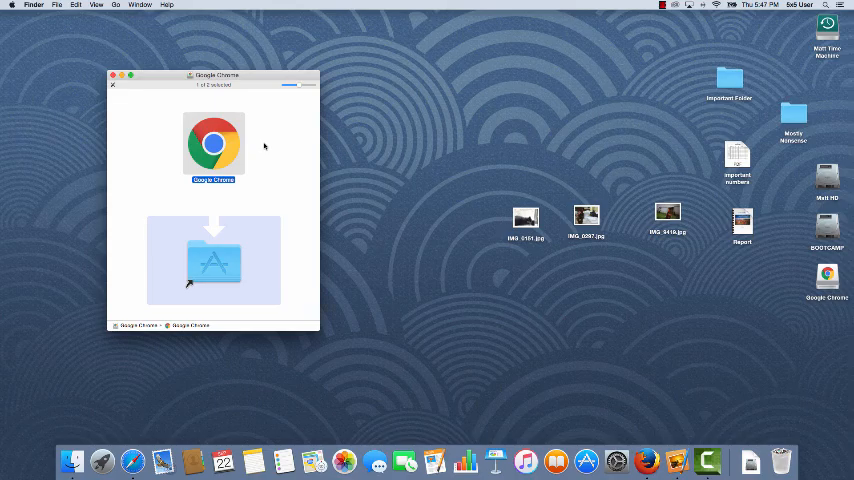
pyautogui.click(212, 260)
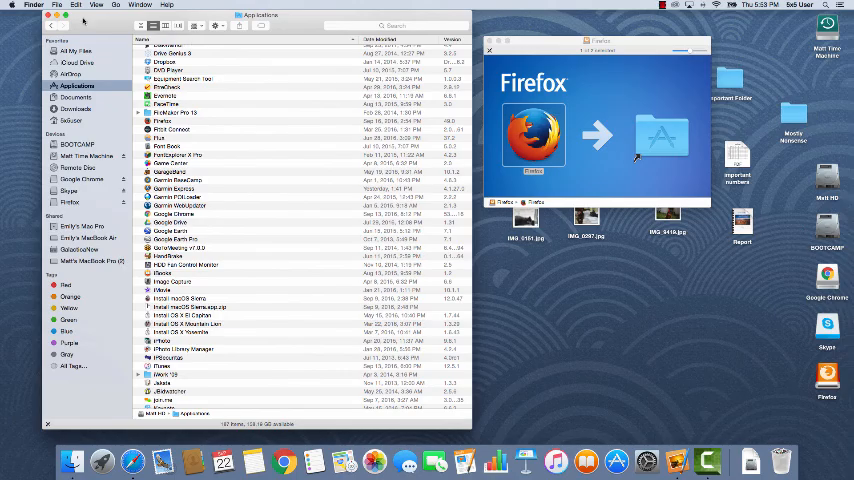
# Open Downloads and bring up Move to Trash for the three .dmg installers
pyautogui.click(76, 108)
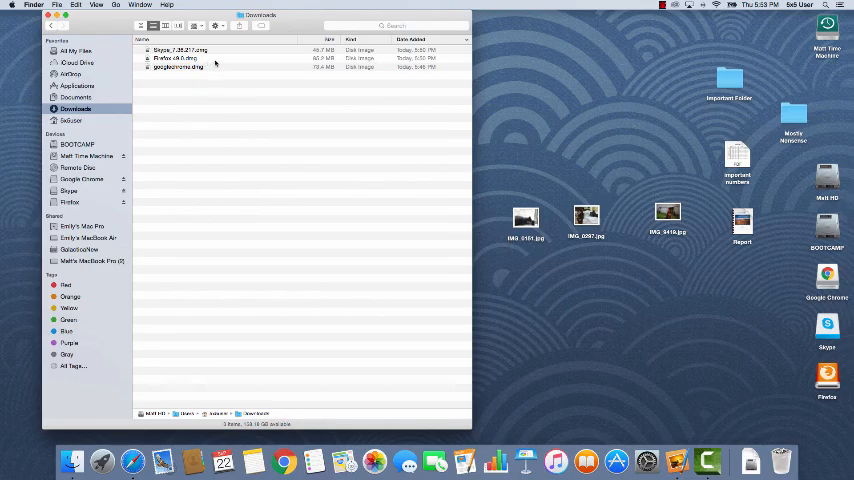
pyautogui.moveTo(208, 108)
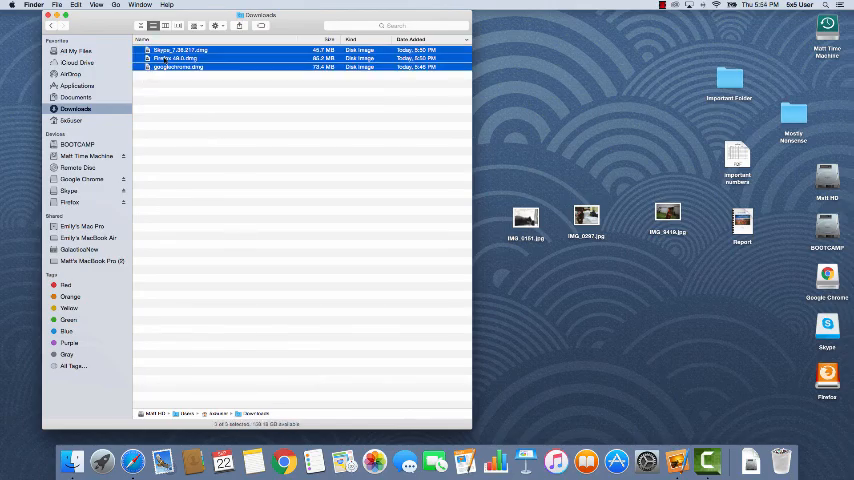
pyautogui.rightClick(180, 68)
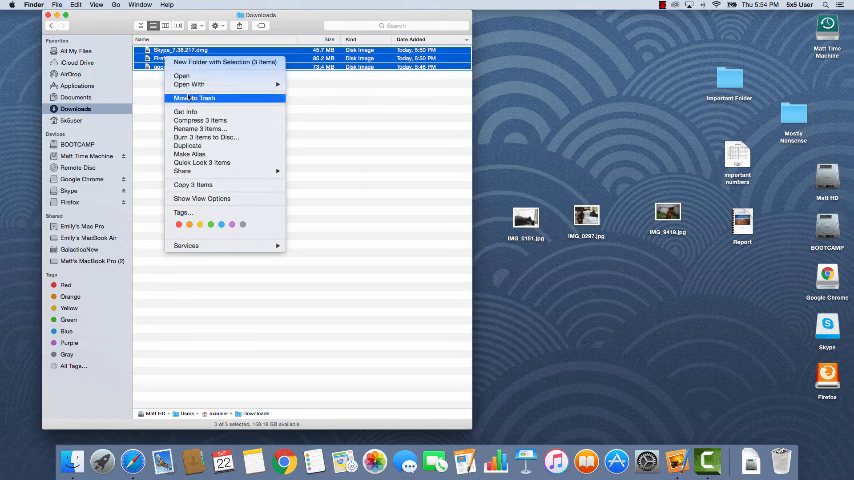